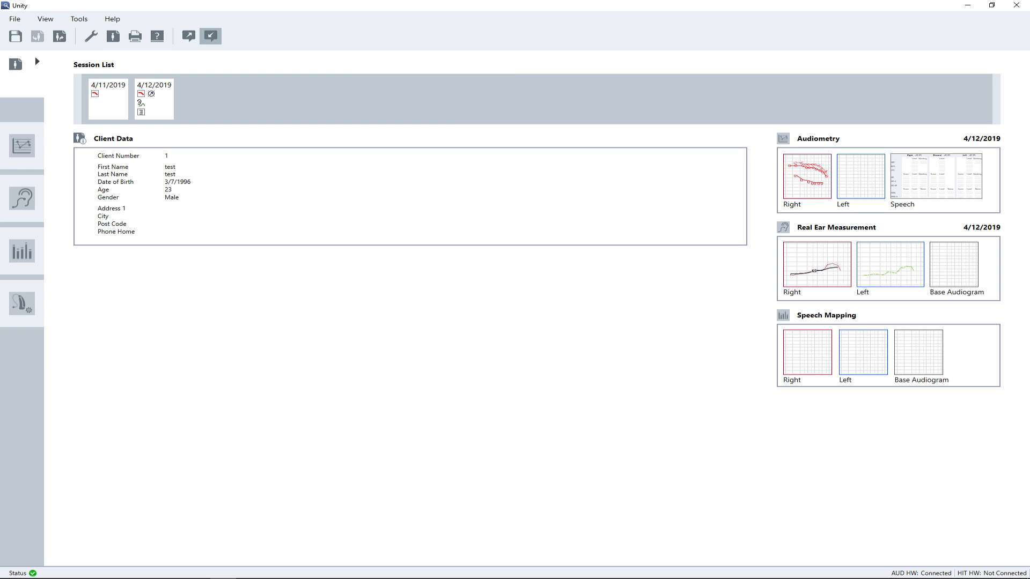
Start the right-ear Percentile 65 dB measurement with ISTS input at 65 dB.
click(22, 251)
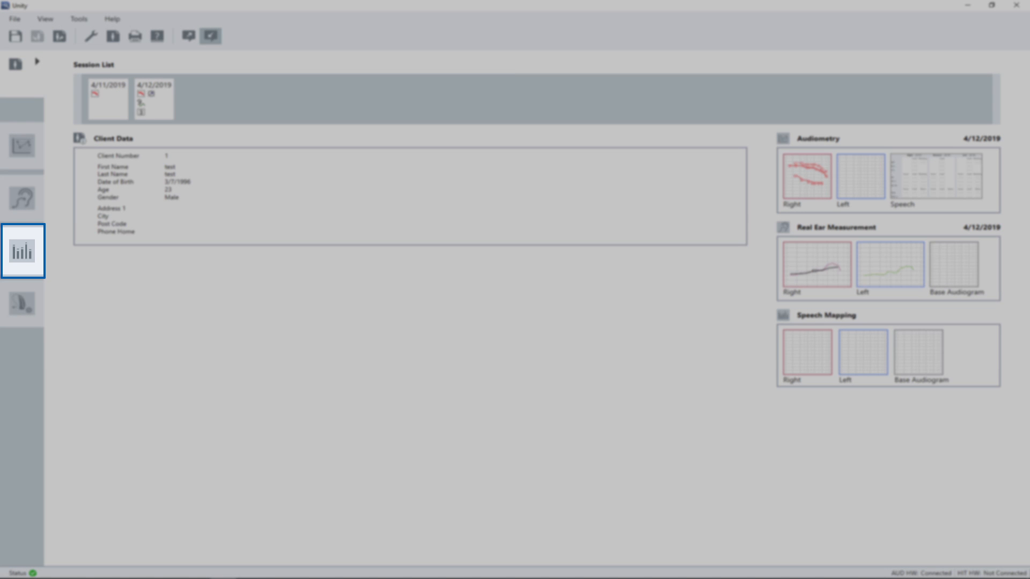
mouse_move(30, 256)
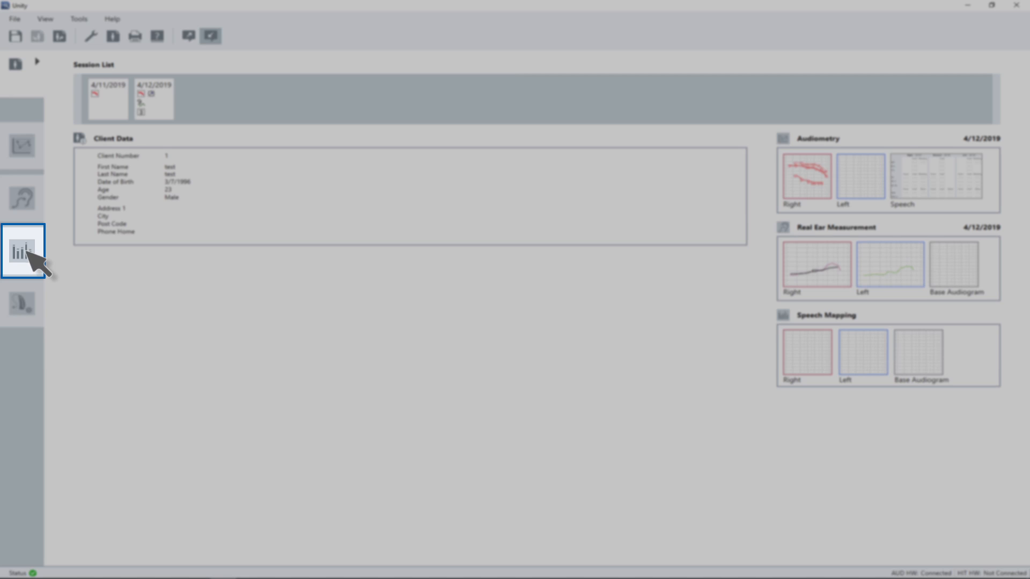
click(20, 250)
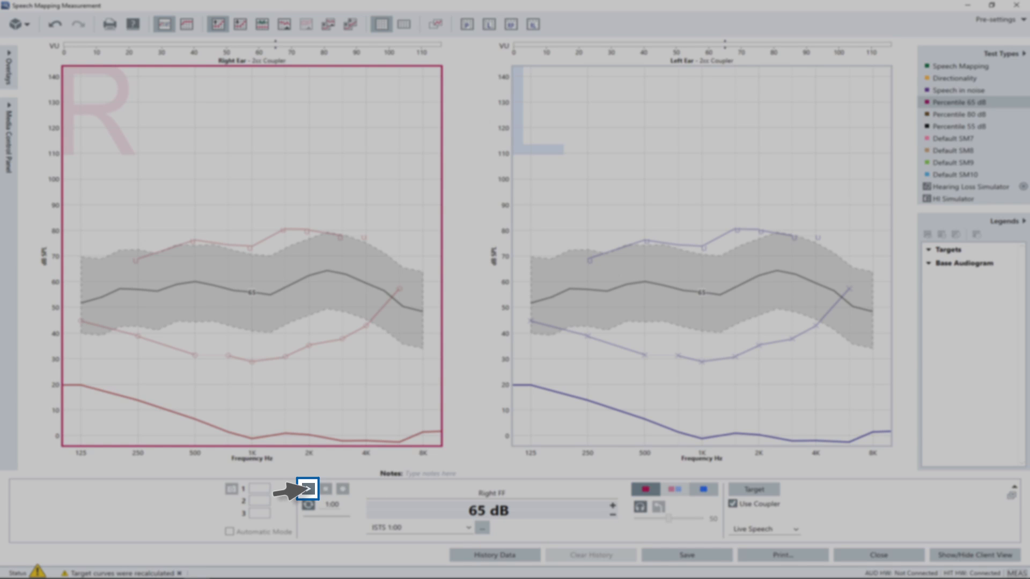
click(308, 489)
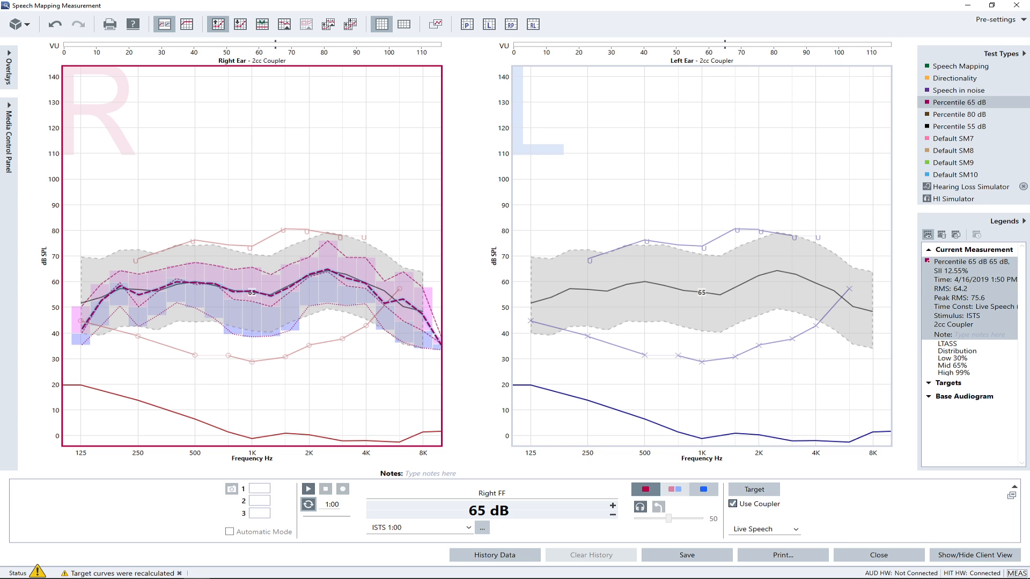
Select the Percentile 80 dB test type for the right ear.
click(959, 114)
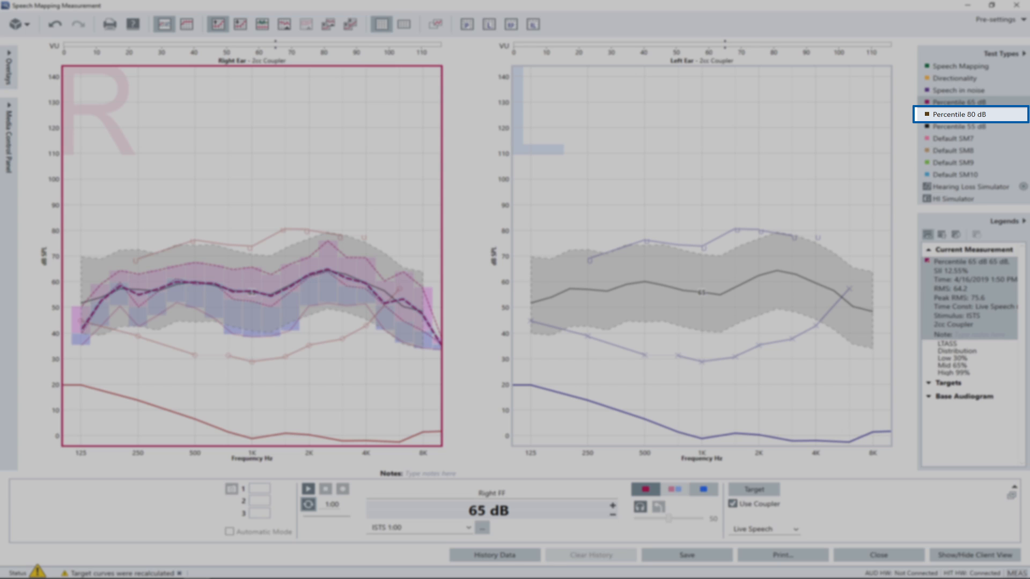
click(959, 102)
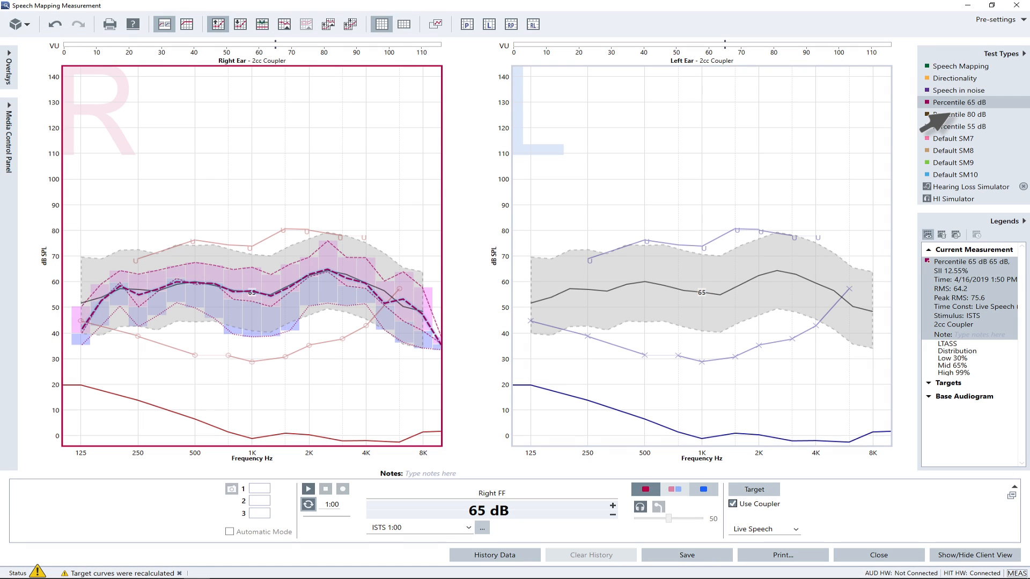
mouse_move(940, 120)
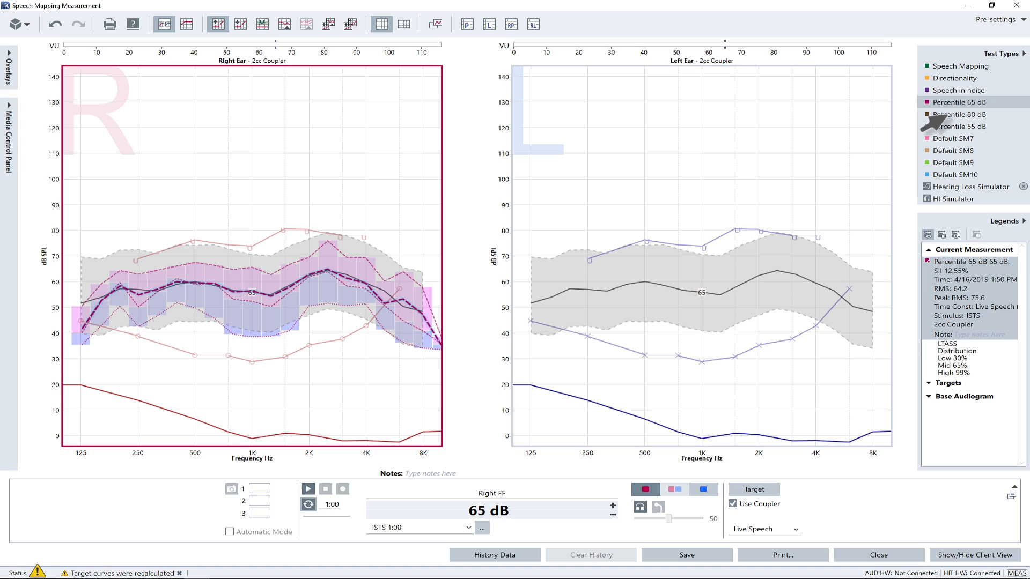
mouse_move(959, 116)
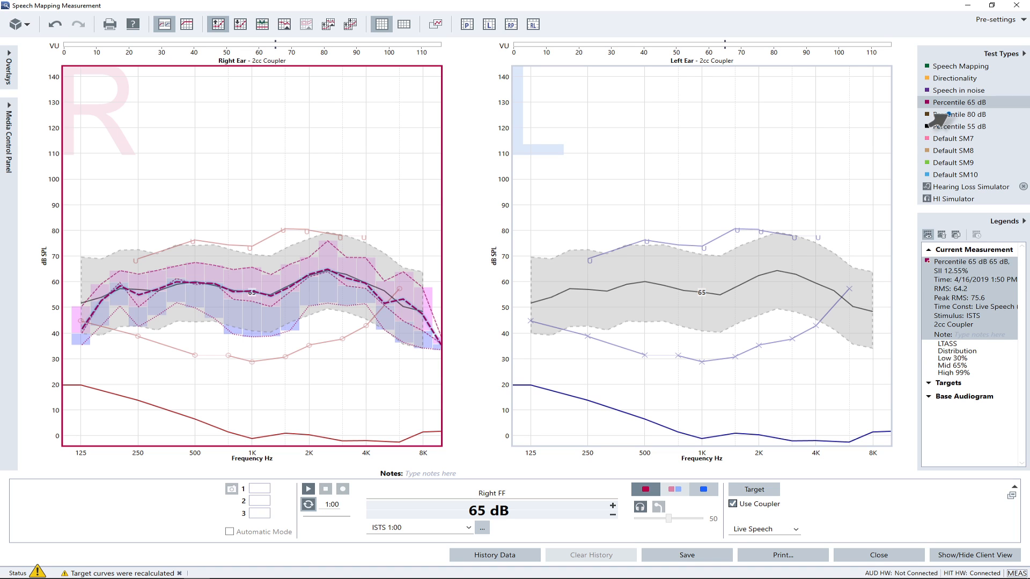
click(961, 114)
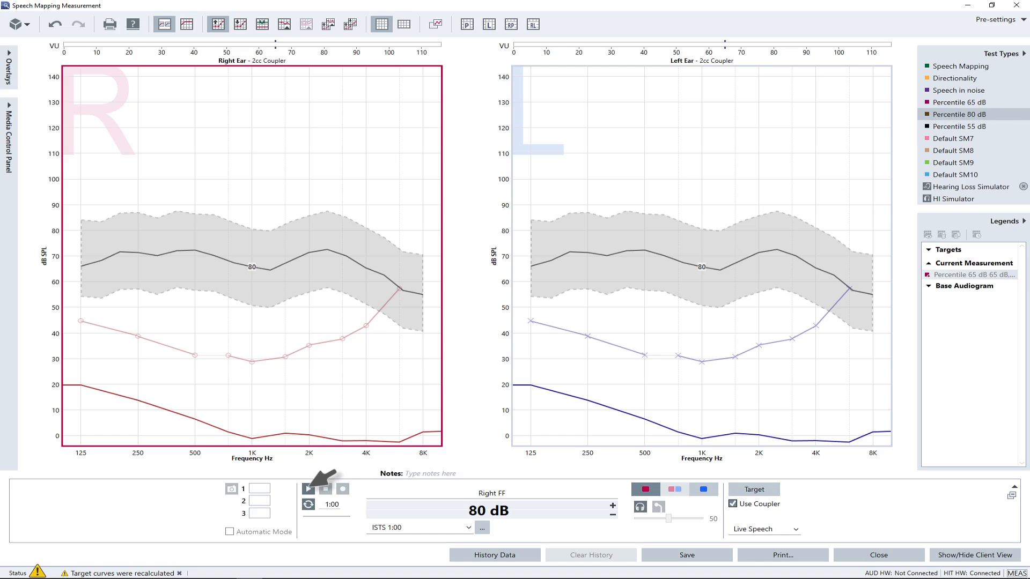
Run and stop the 80 dB ISTS measurement, recording RMS 79.4 and peak 87.4.
click(308, 489)
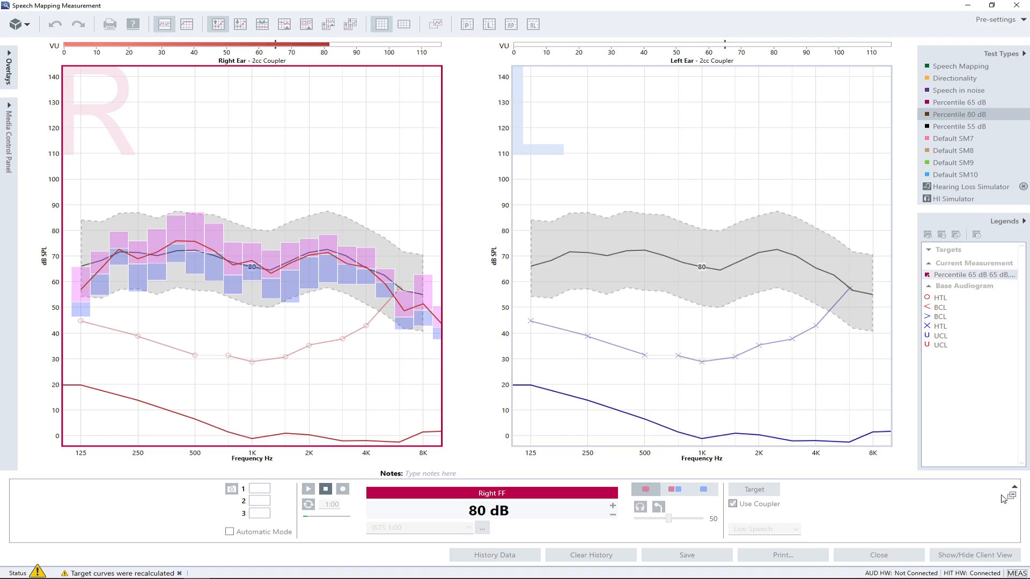
click(325, 489)
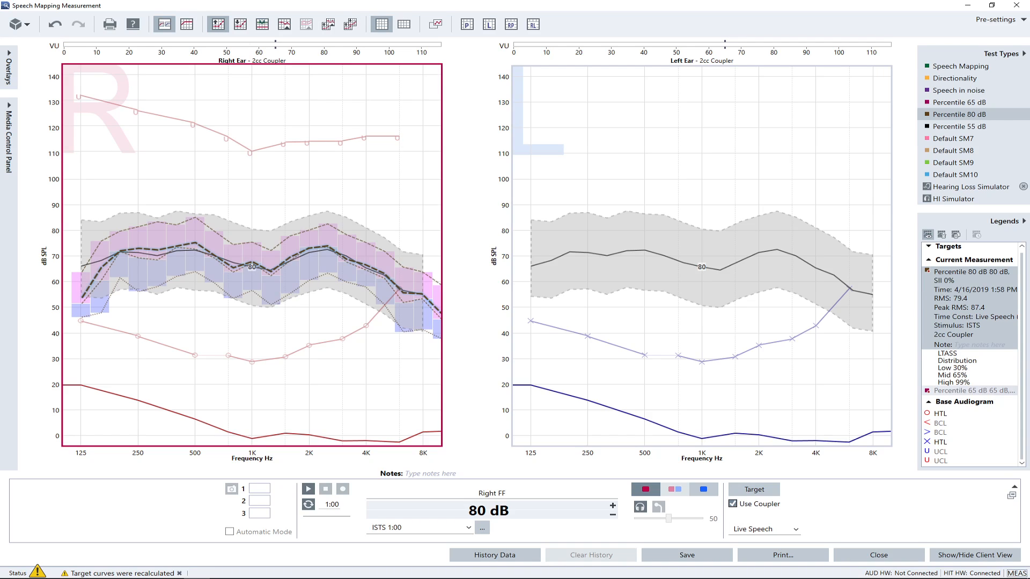